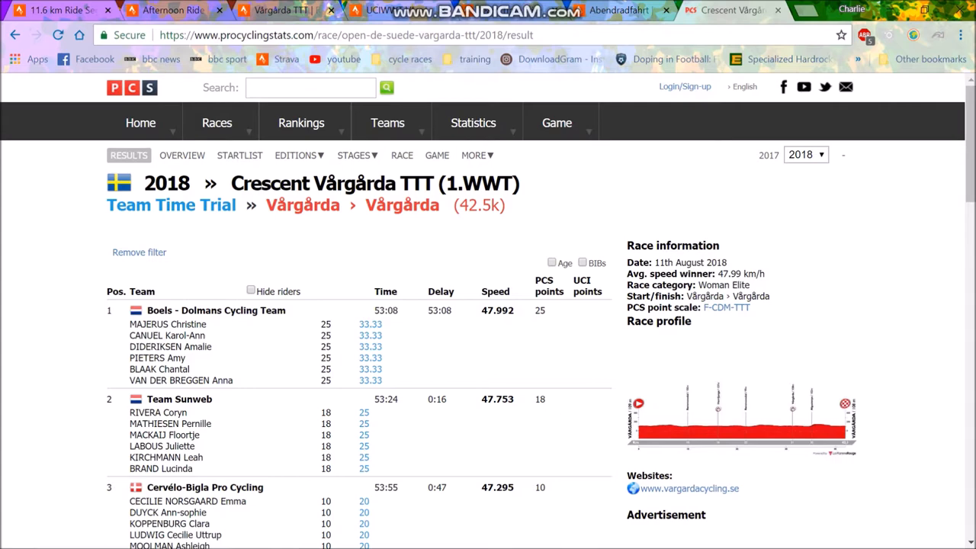
# Scroll through the 2018 Crescent Vårgårda TTT team results on ProCyclingStats
pyautogui.scroll(-3)
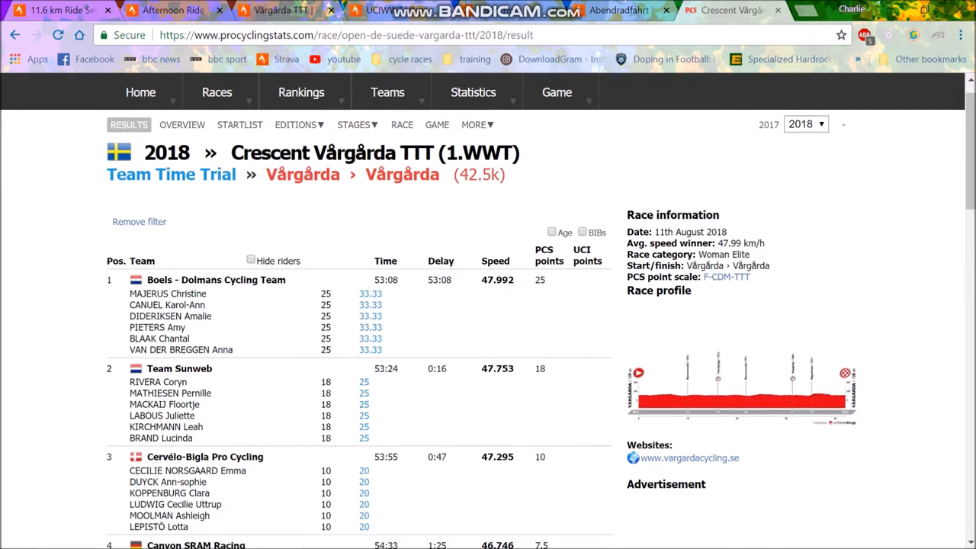
pyautogui.scroll(-3)
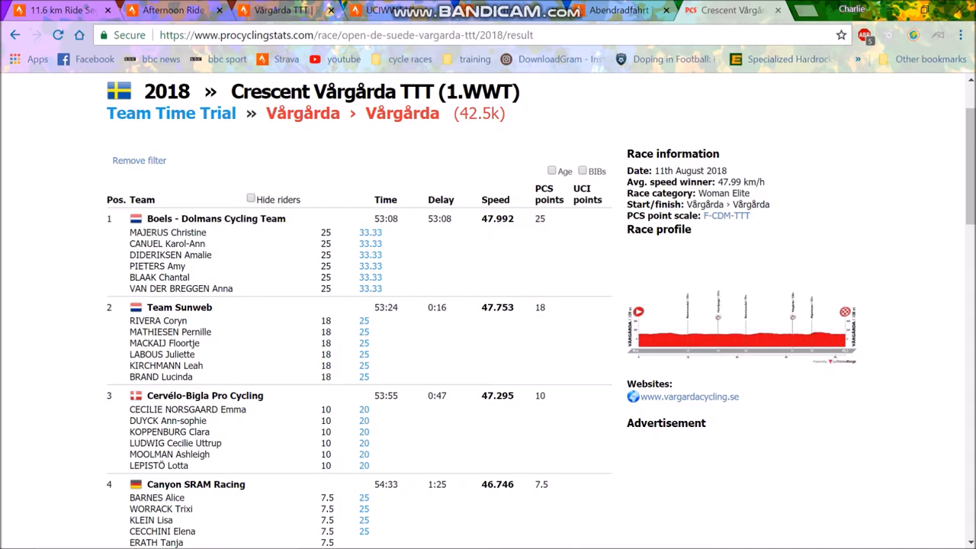
pyautogui.scroll(-3)
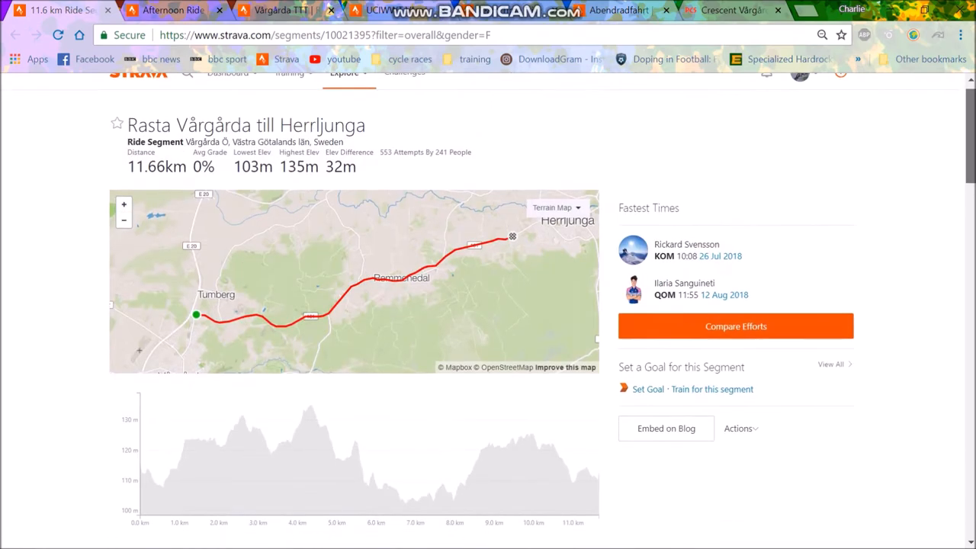
# Check the segment's women's leaderboard and open Lucinda Brand's 'Team Time Trials are hard' ride
pyautogui.scroll(-3)
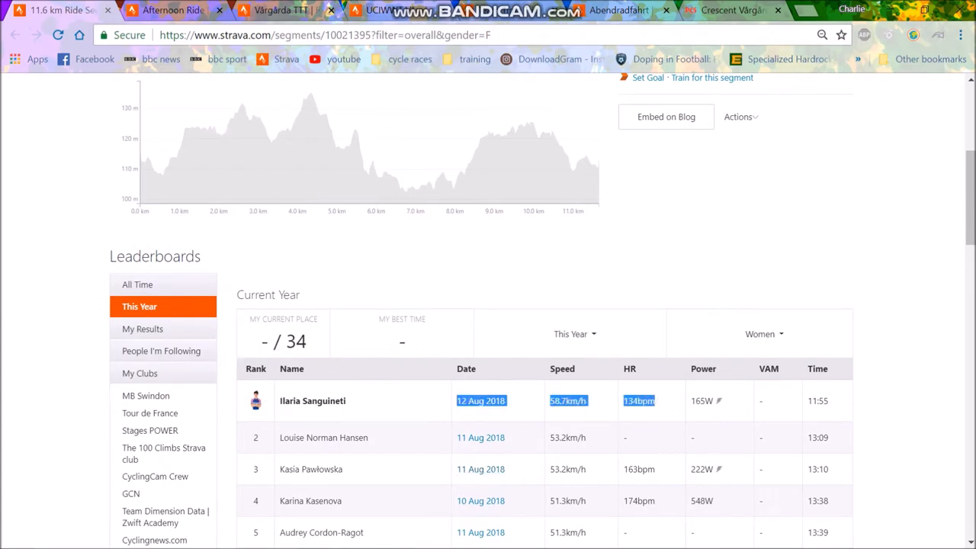
pyautogui.moveTo(171, 9)
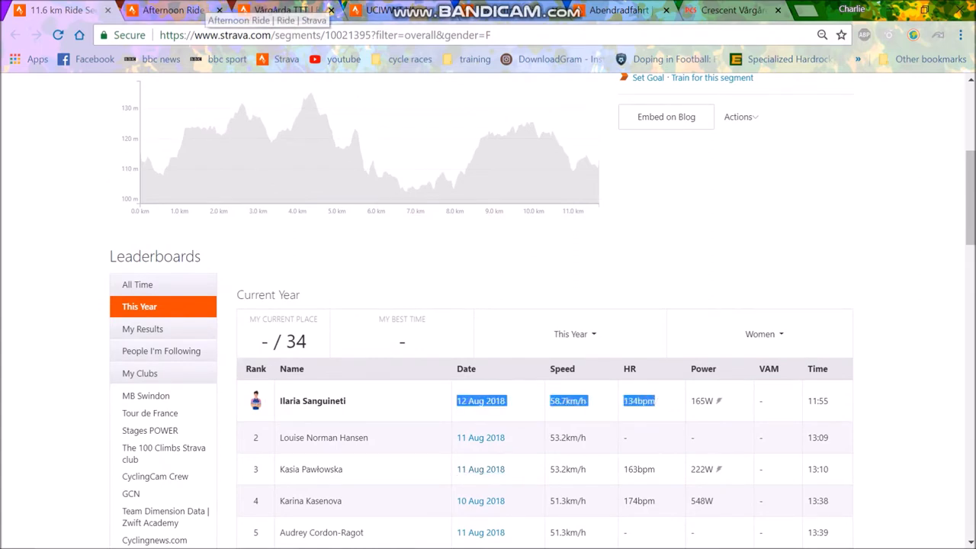
pyautogui.click(323, 437)
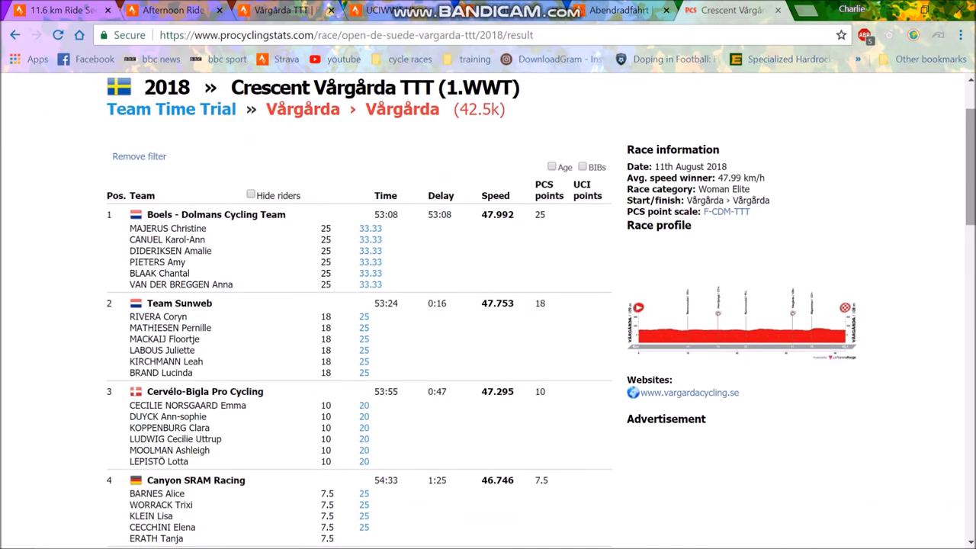
pyautogui.click(344, 35)
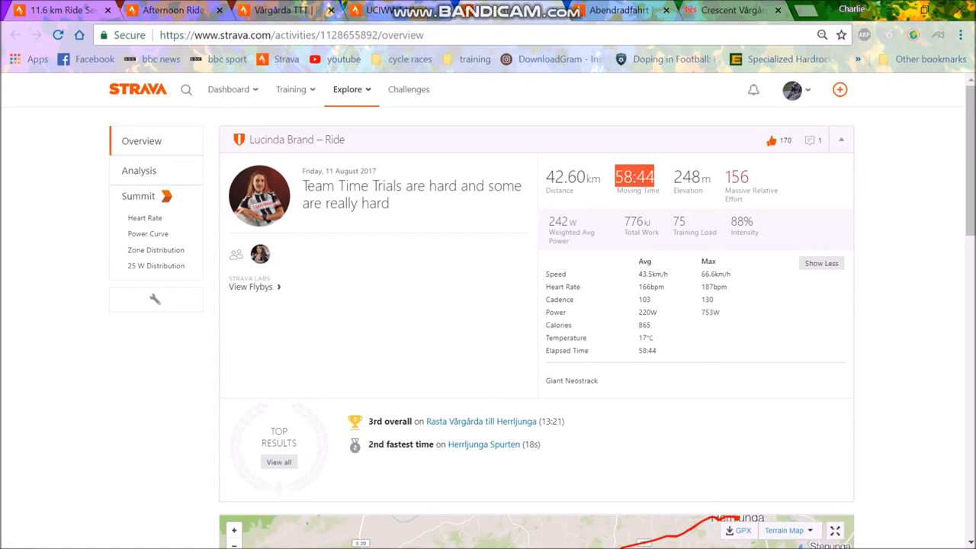
# Read Lucinda Brand's speed and power around 13 km and 21 km, then view Lippert's Abendradfahrt
pyautogui.click(139, 170)
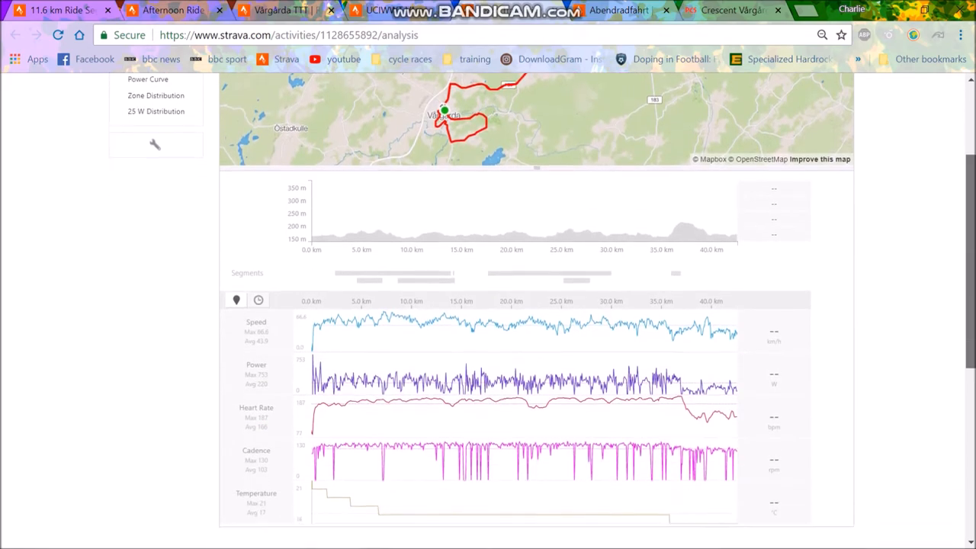
pyautogui.scroll(-3)
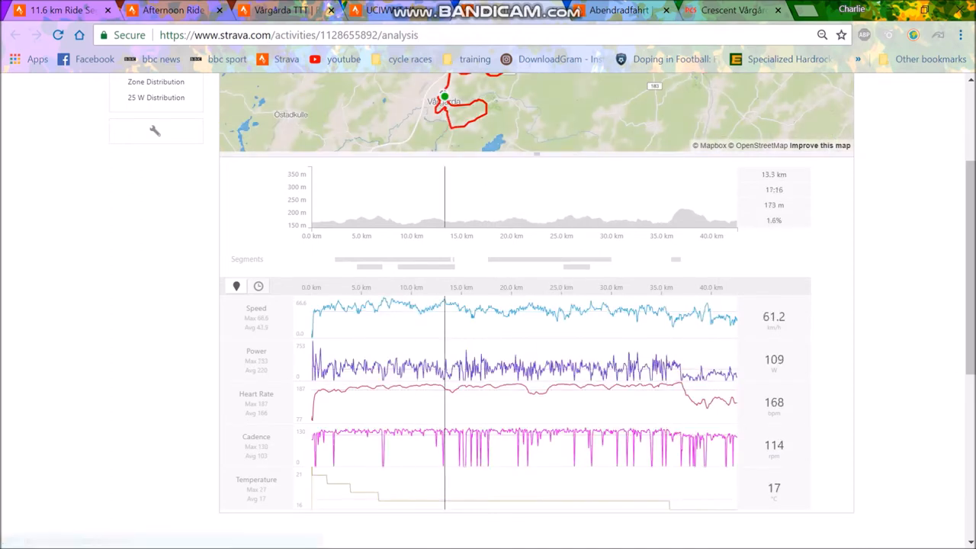
pyautogui.moveTo(365, 199); pyautogui.dragTo(464, 199)
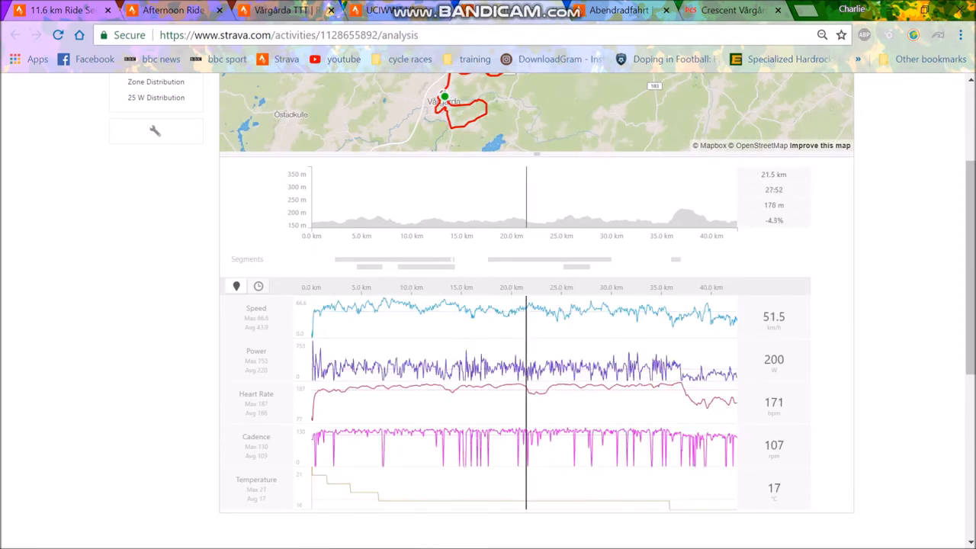
pyautogui.moveTo(526, 198); pyautogui.dragTo(623, 198)
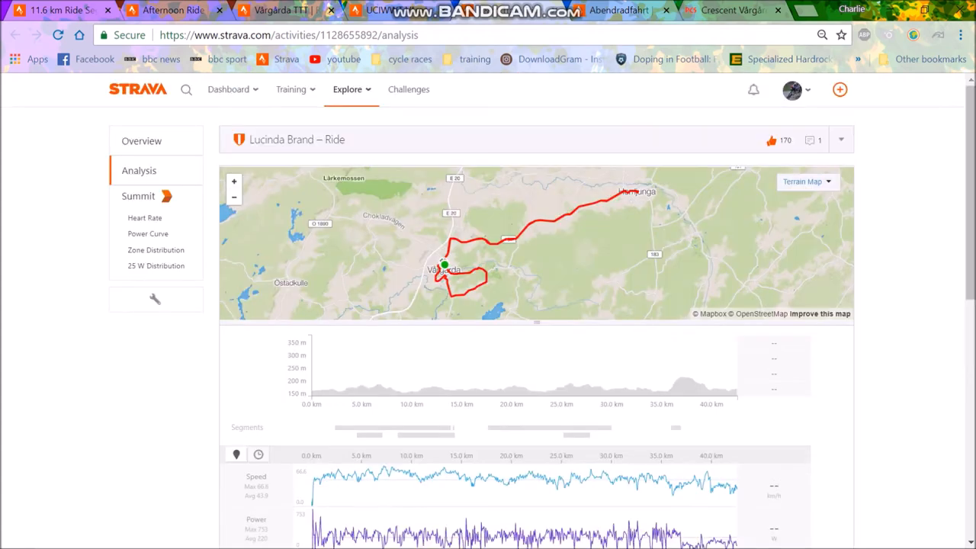
pyautogui.click(141, 140)
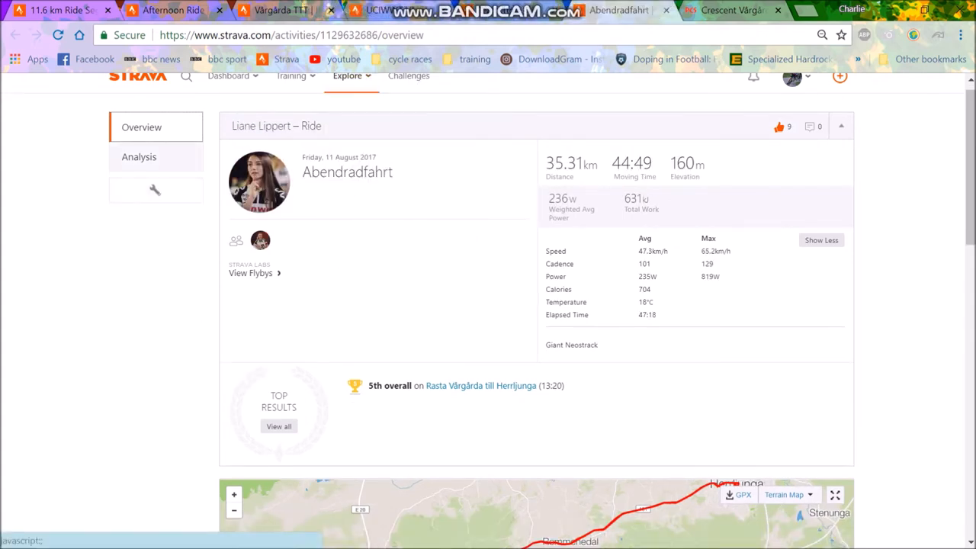
# Open Liane Lippert's ride analysis and scroll through its charts
pyautogui.click(138, 156)
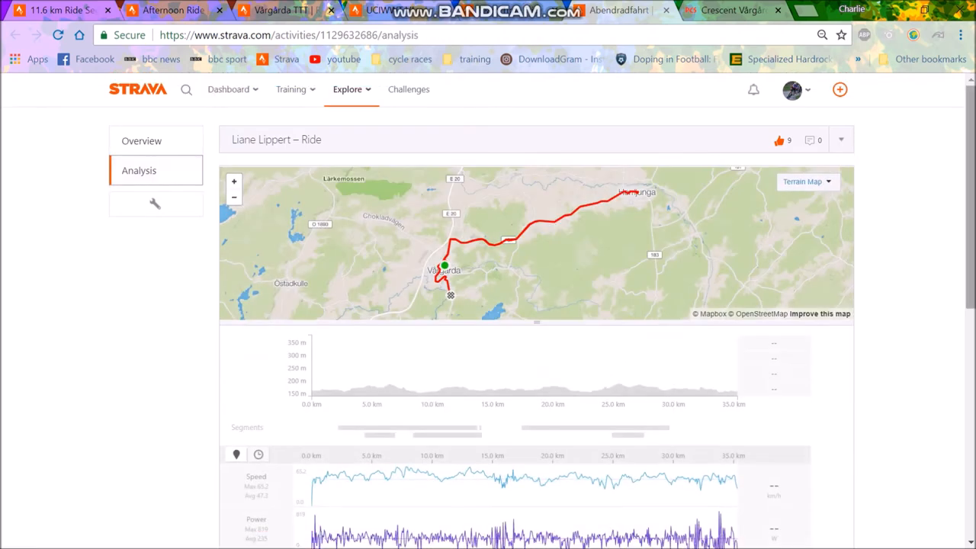
pyautogui.scroll(-3)
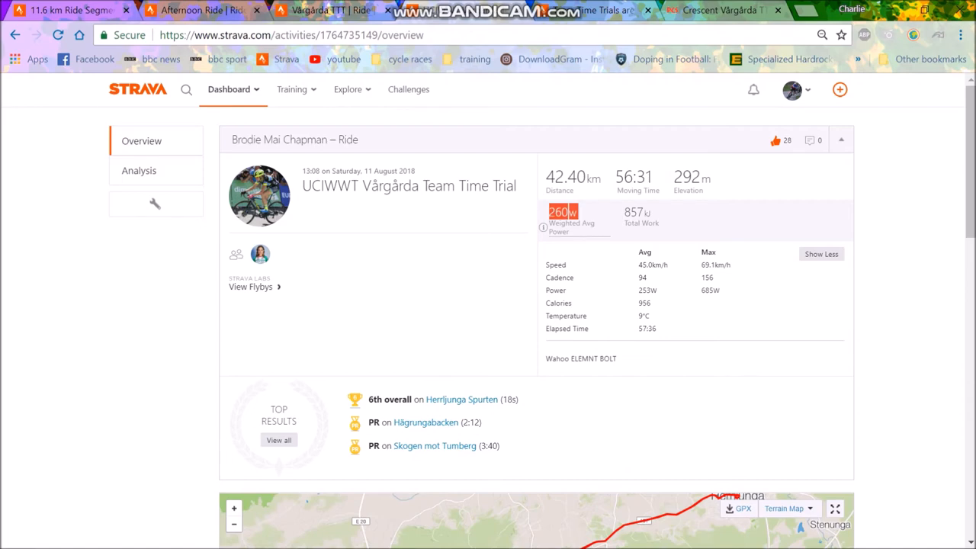
# Open Brodie Chapman's analysis charts and read speed and power around 17.5 km
pyautogui.click(139, 170)
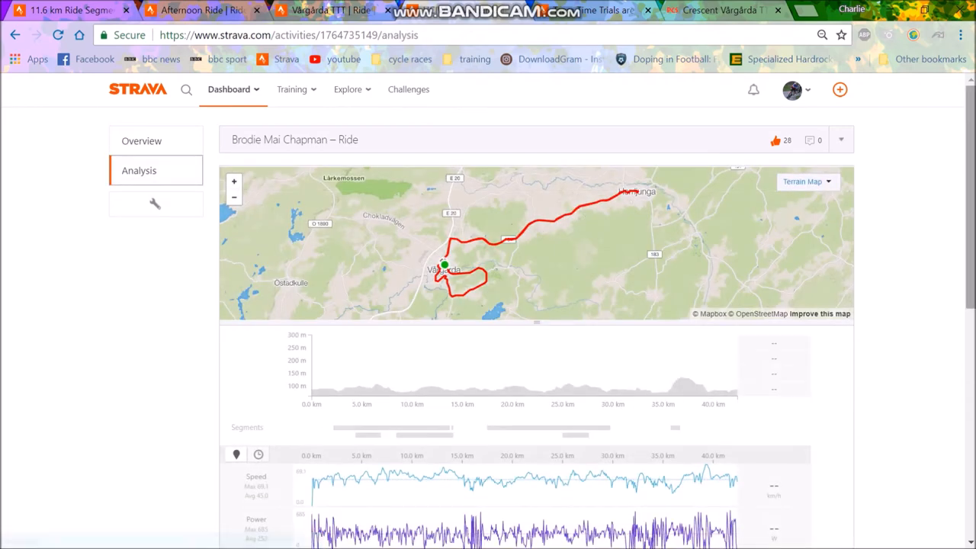
pyautogui.click(141, 140)
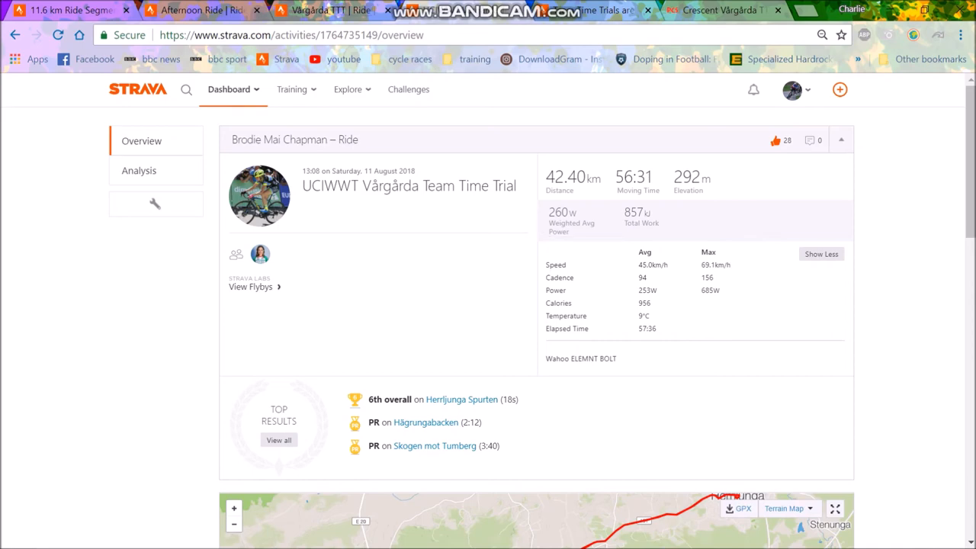
pyautogui.click(139, 170)
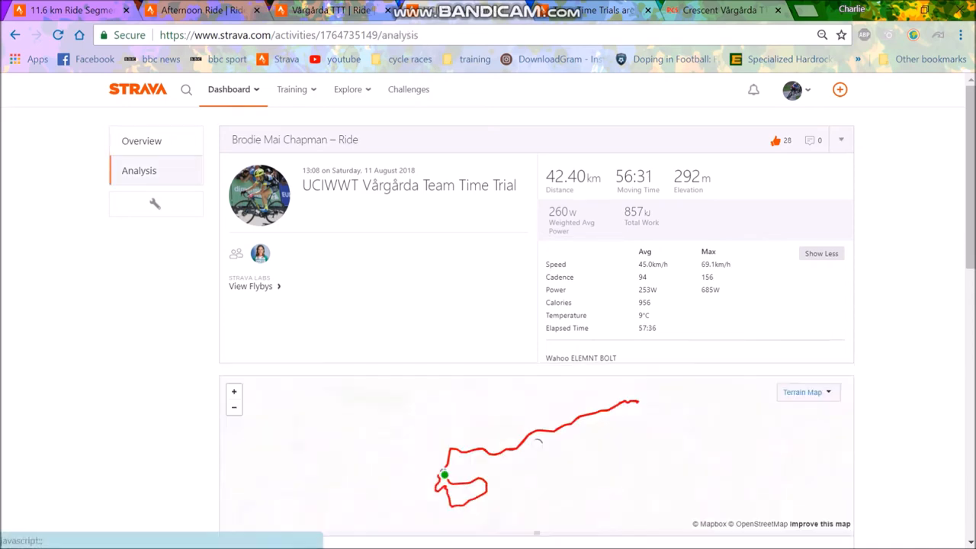
pyautogui.scroll(-3)
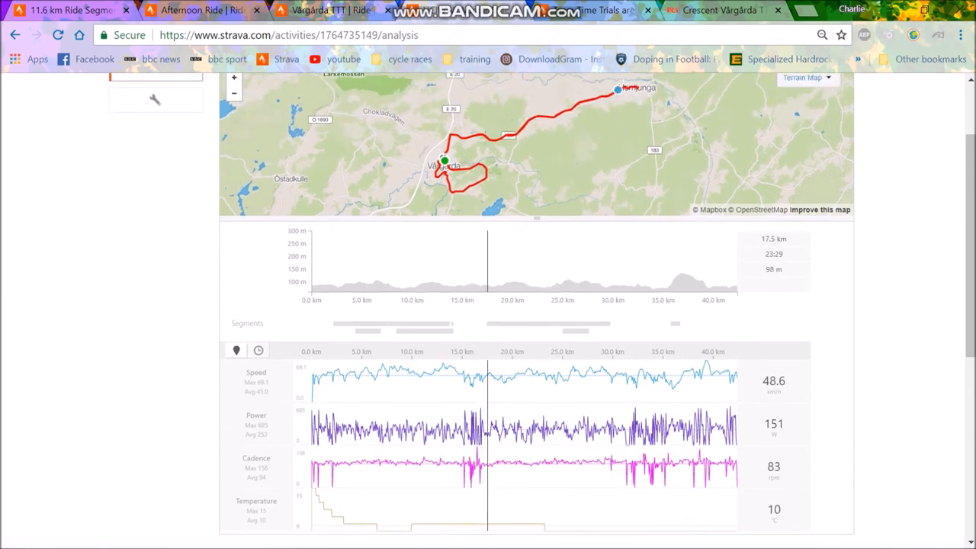
pyautogui.moveTo(454, 263); pyautogui.dragTo(507, 263)
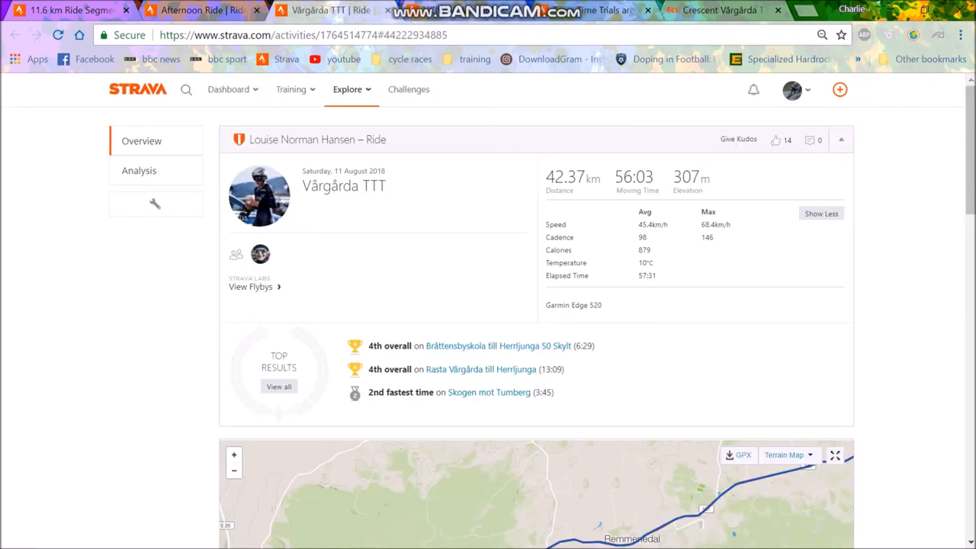
pyautogui.click(139, 170)
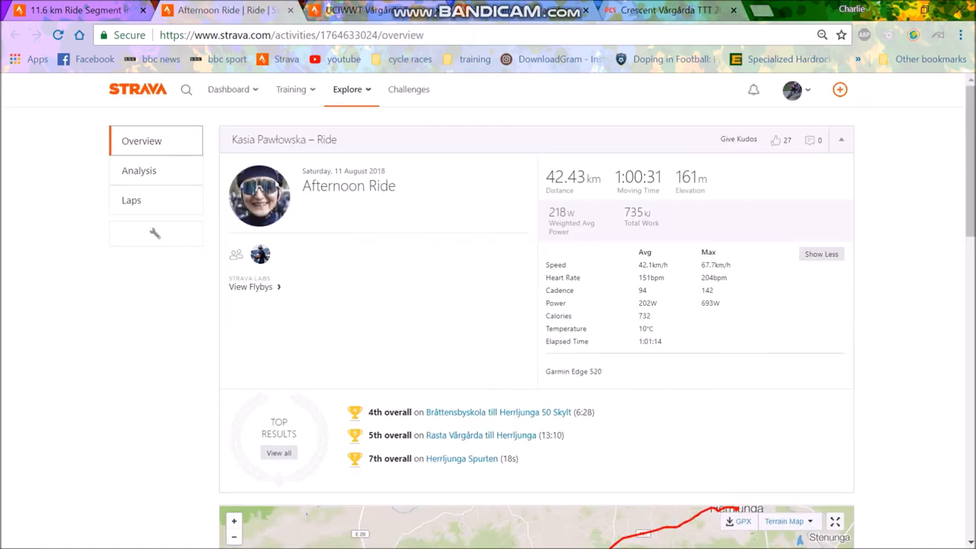
pyautogui.click(139, 170)
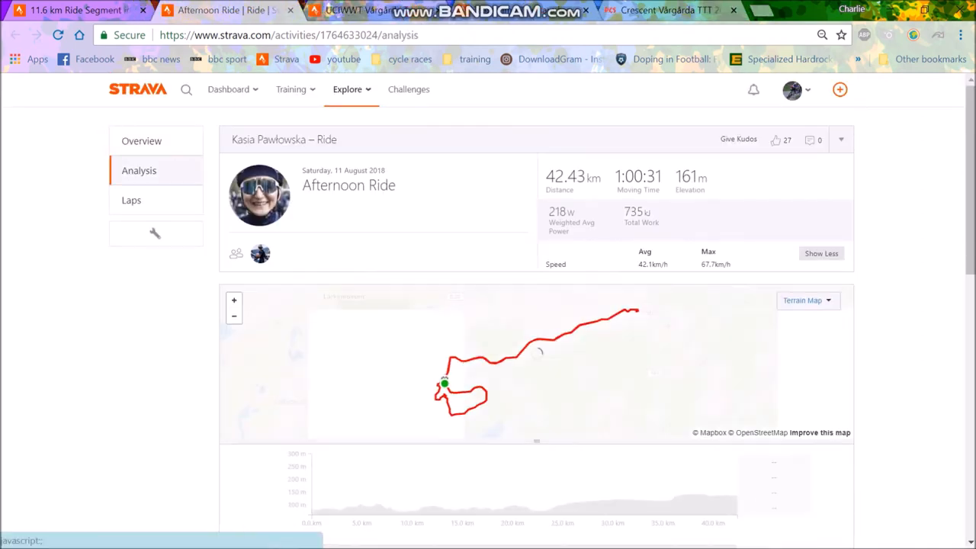
pyautogui.scroll(-3)
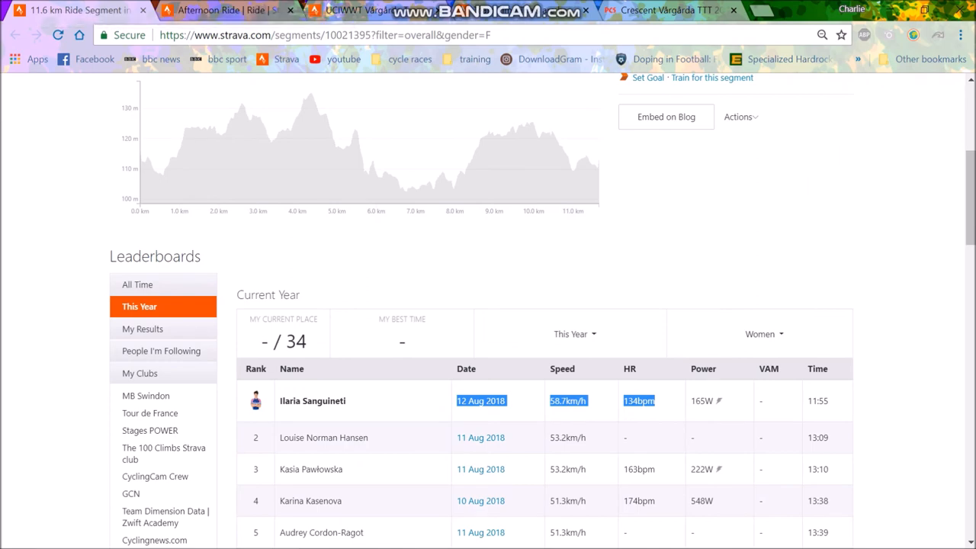
# Scroll the women's leaderboard, then bring up Lucinda Brand's speed, power and heart-rate charts
pyautogui.scroll(-3)
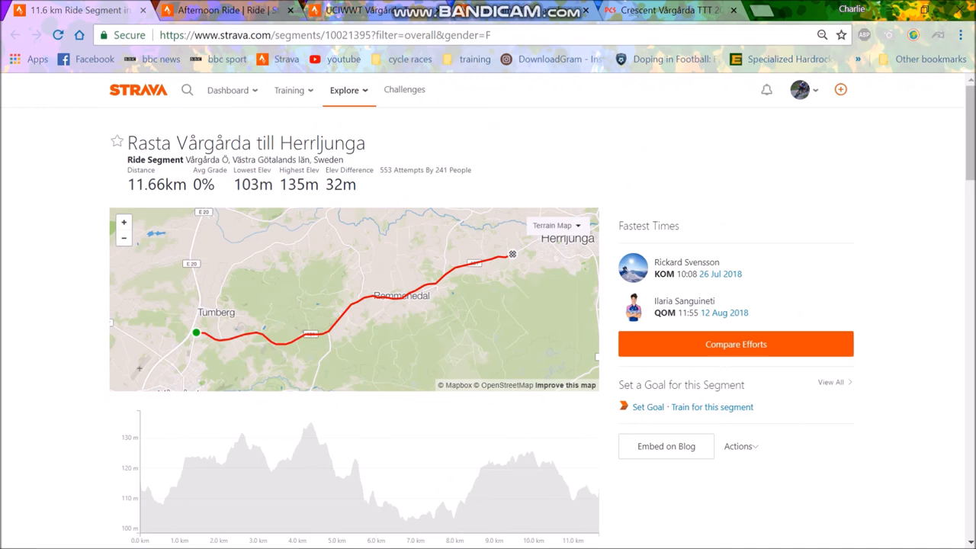
pyautogui.scroll(-3)
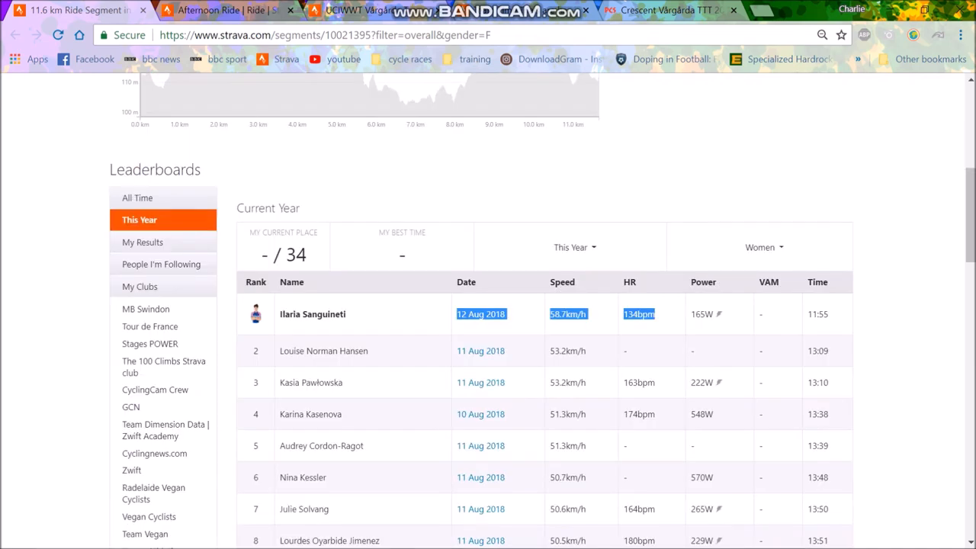
pyautogui.scroll(-3)
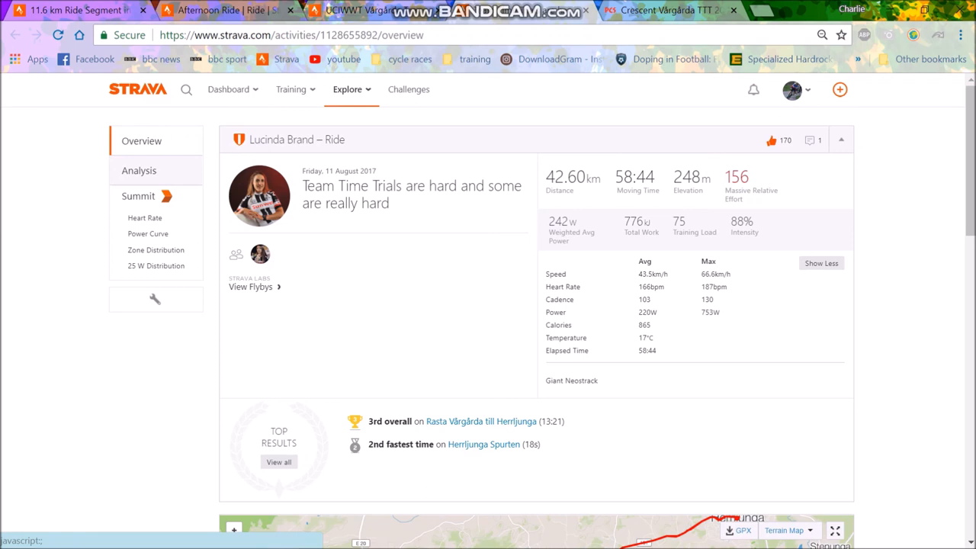
pyautogui.click(139, 170)
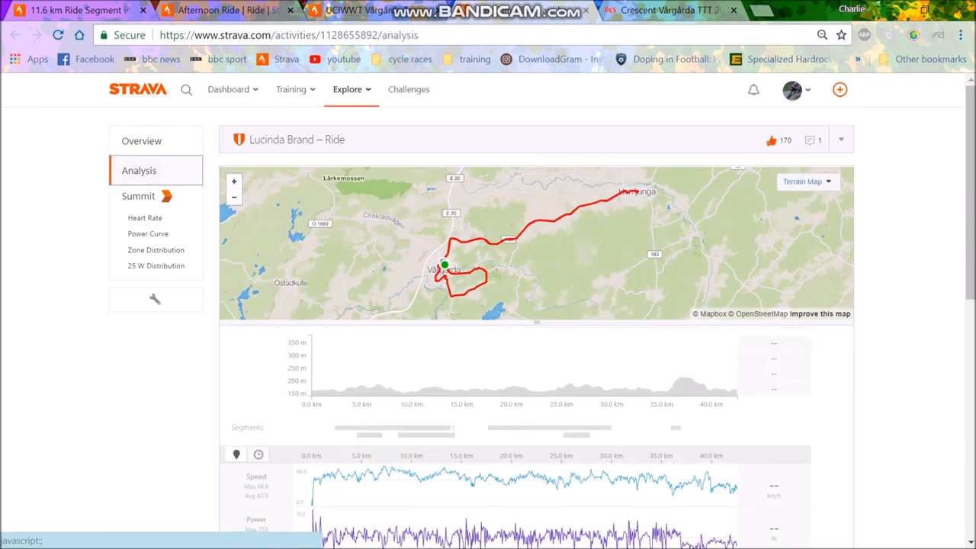
pyautogui.scroll(-3)
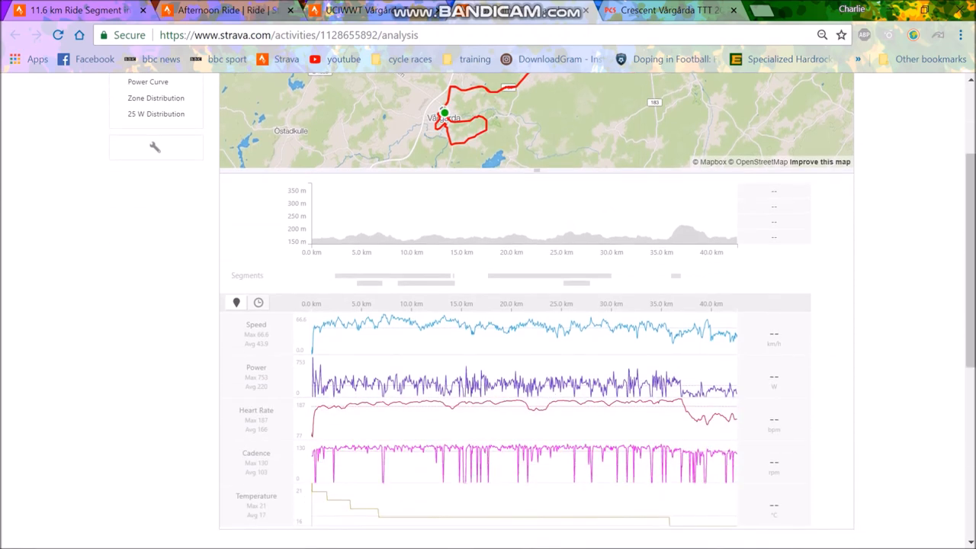